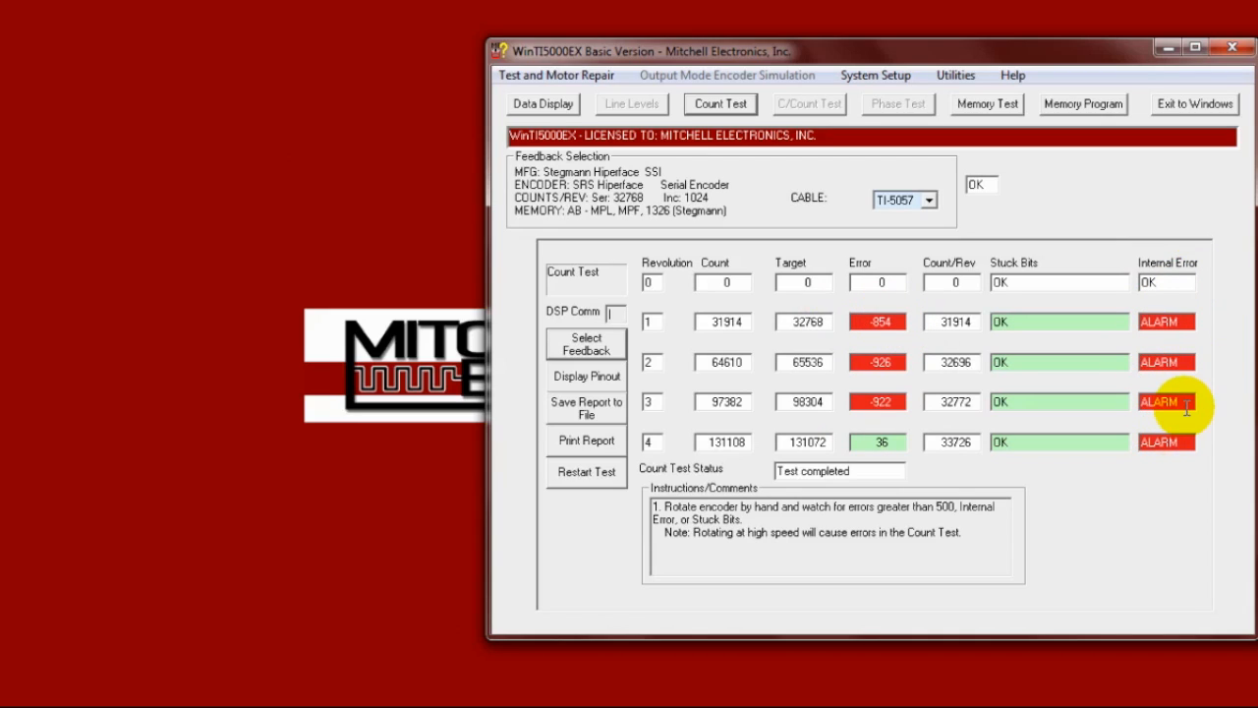
pyautogui.moveTo(1183, 322)
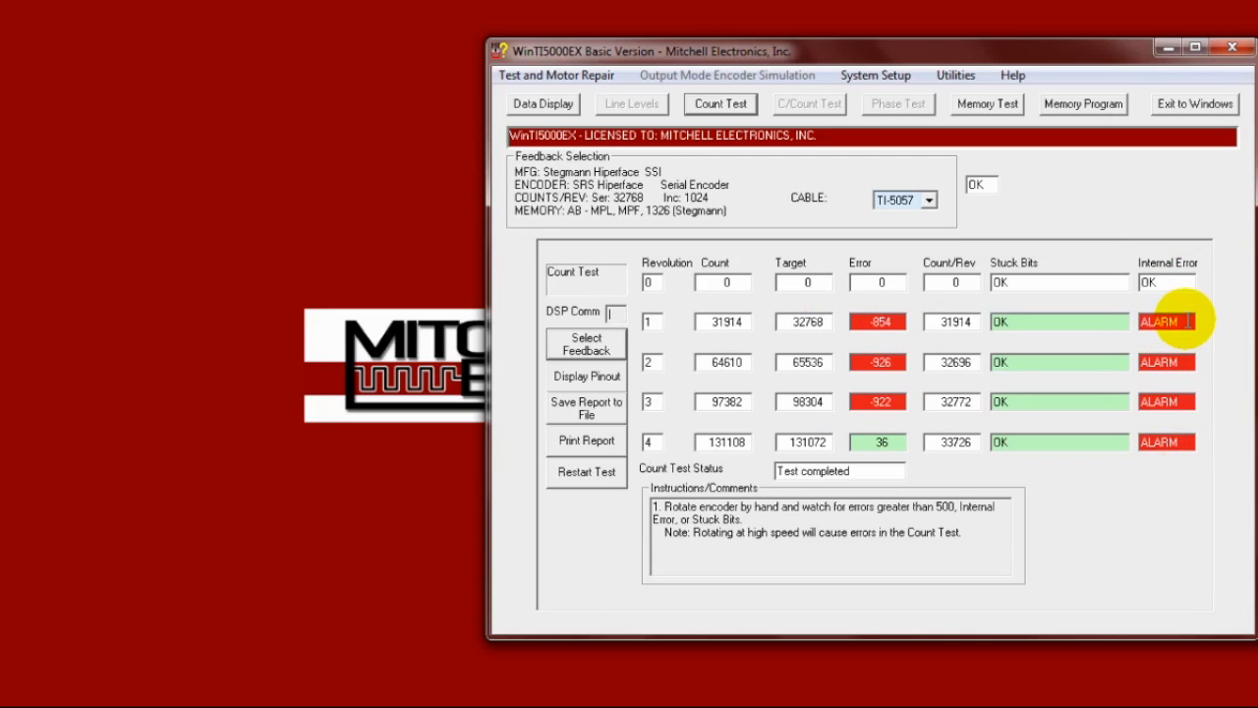
pyautogui.moveTo(1052, 180)
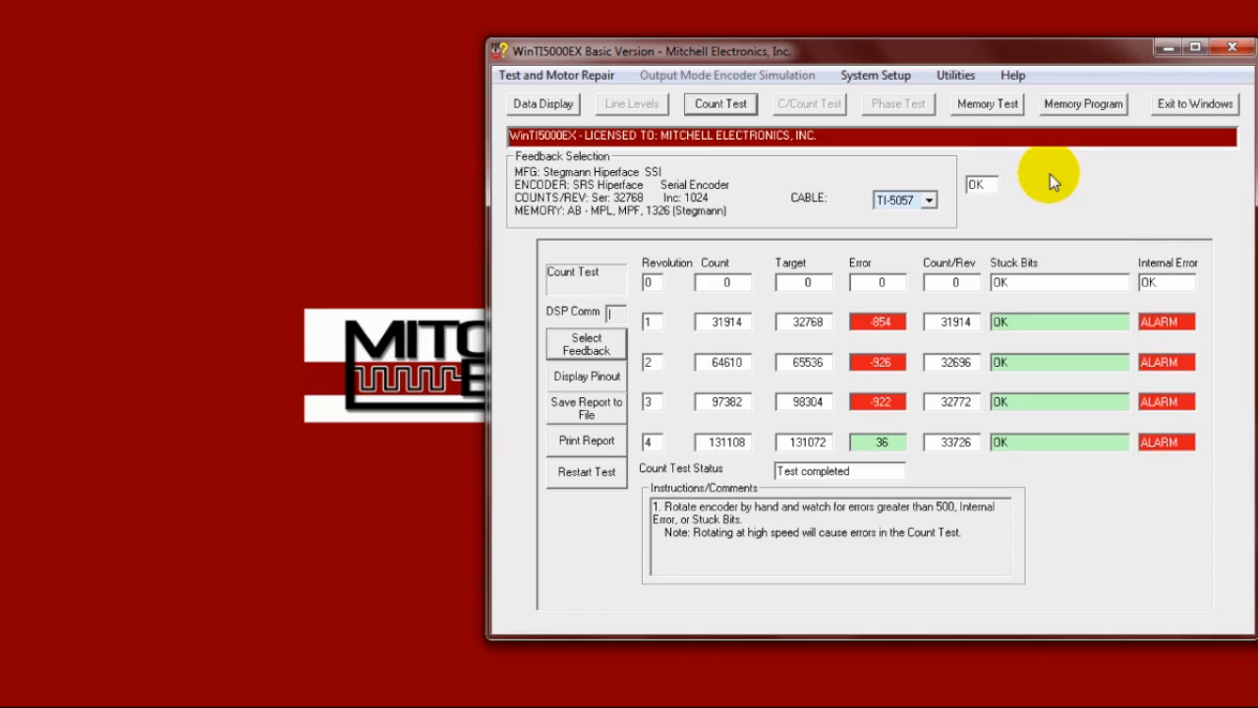
pyautogui.moveTo(987, 104)
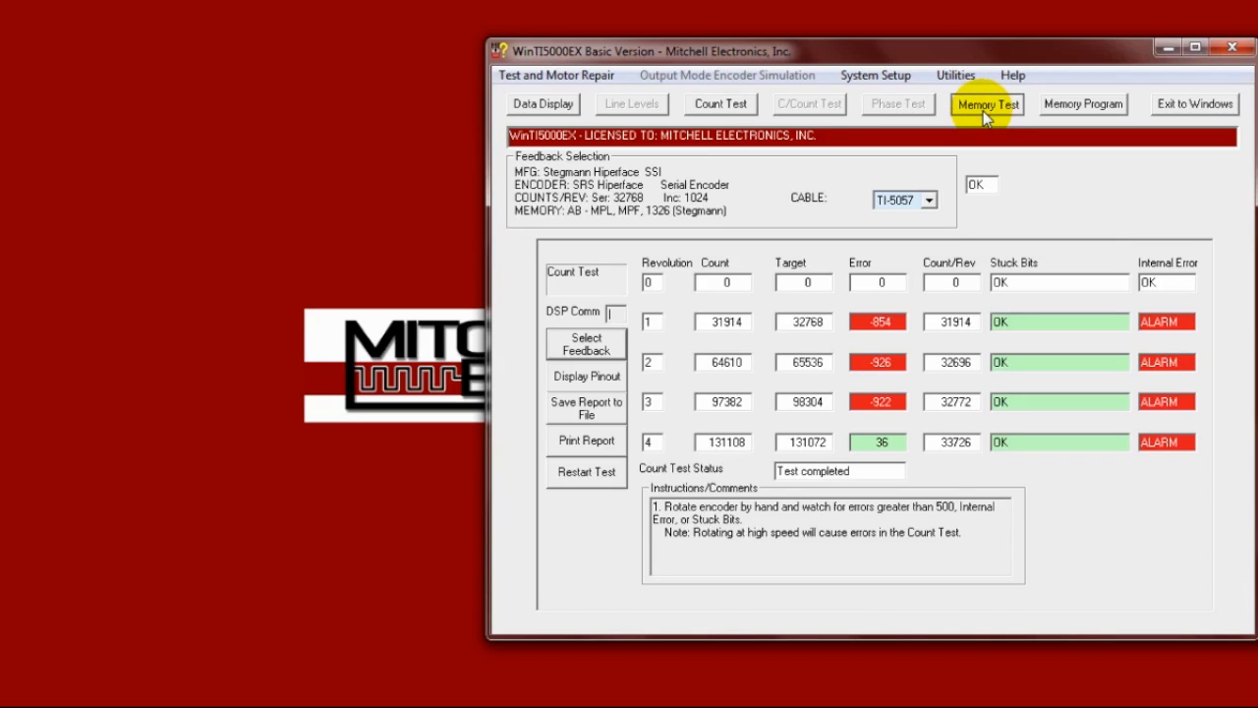
# Run Memory Test to download the Allen Bradley encoder's motor and drive data
pyautogui.click(987, 105)
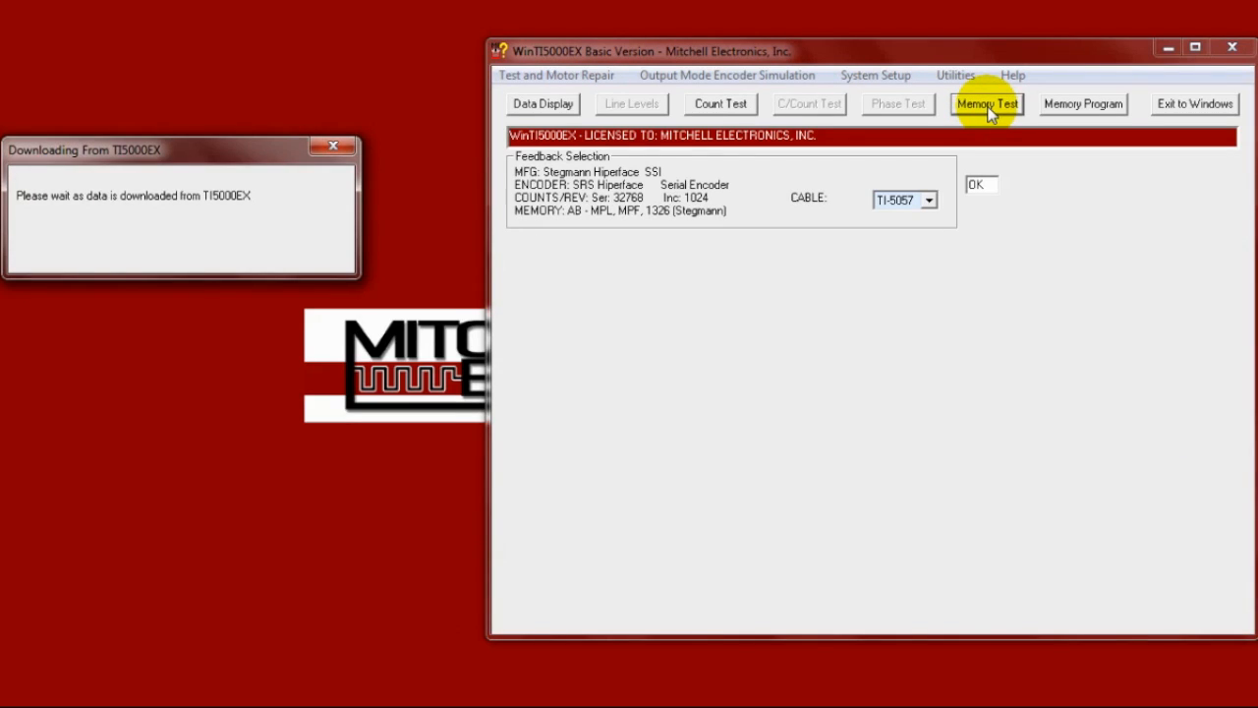
pyautogui.click(987, 102)
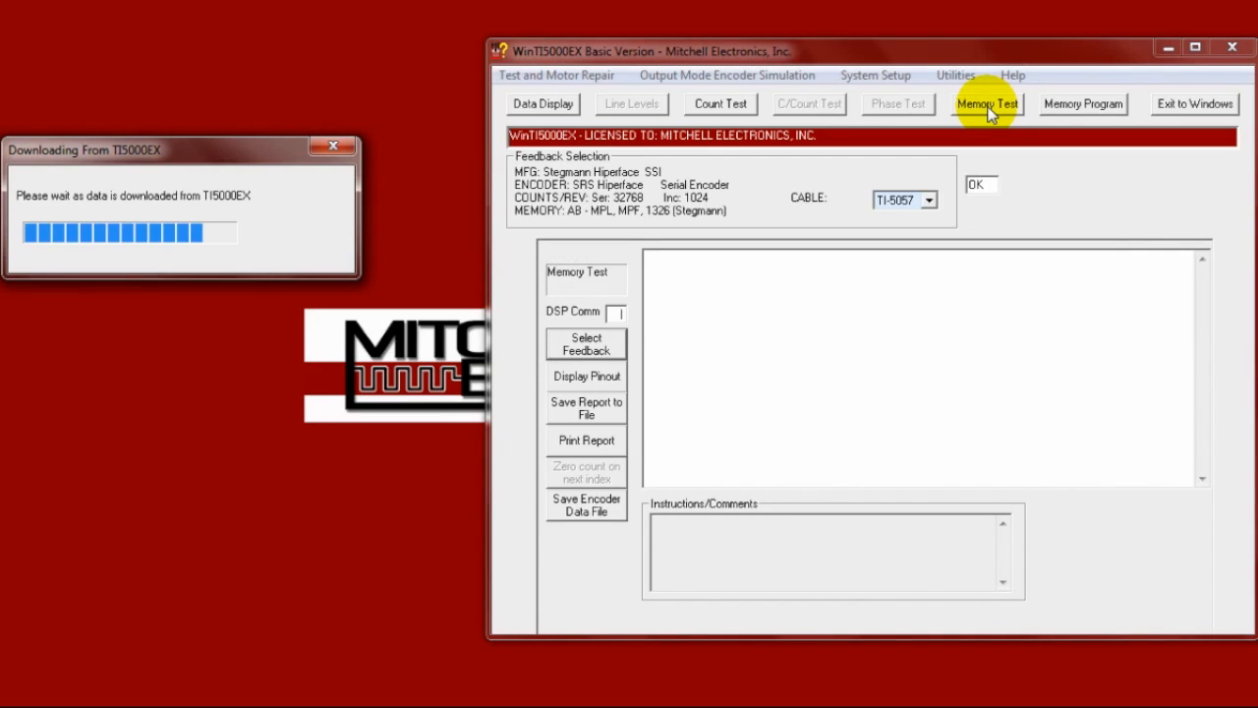
pyautogui.click(987, 102)
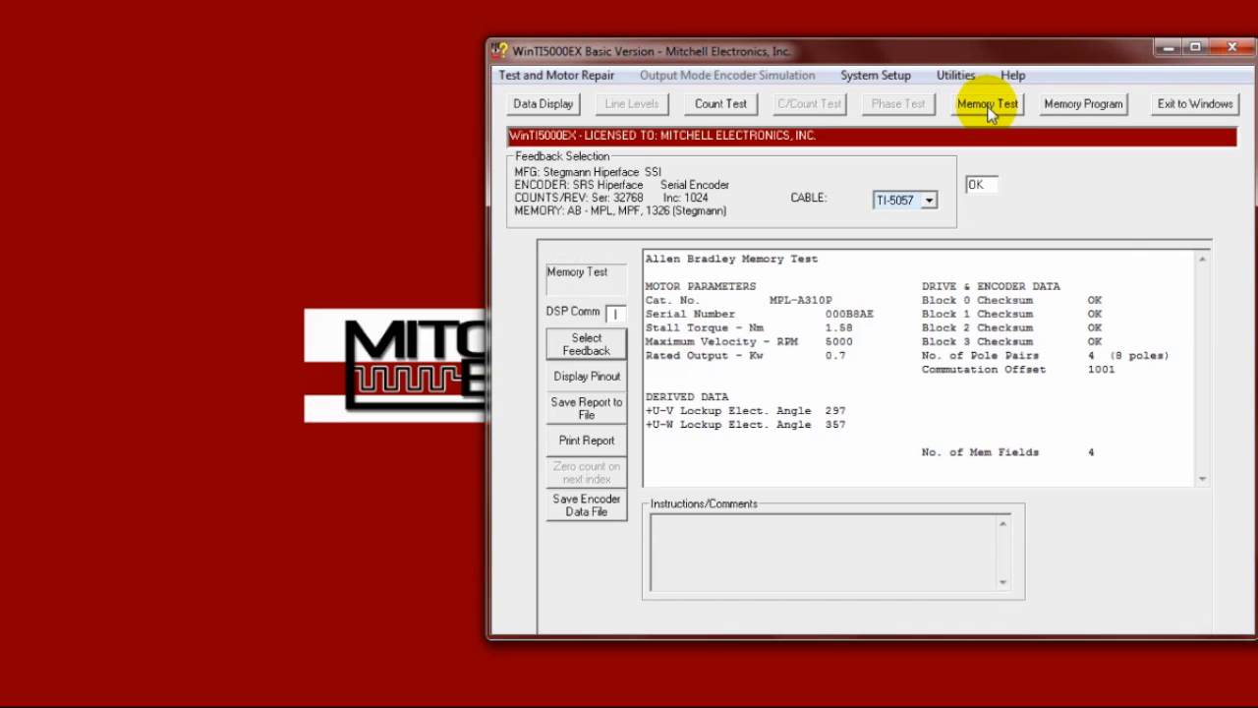
pyautogui.moveTo(1178, 494)
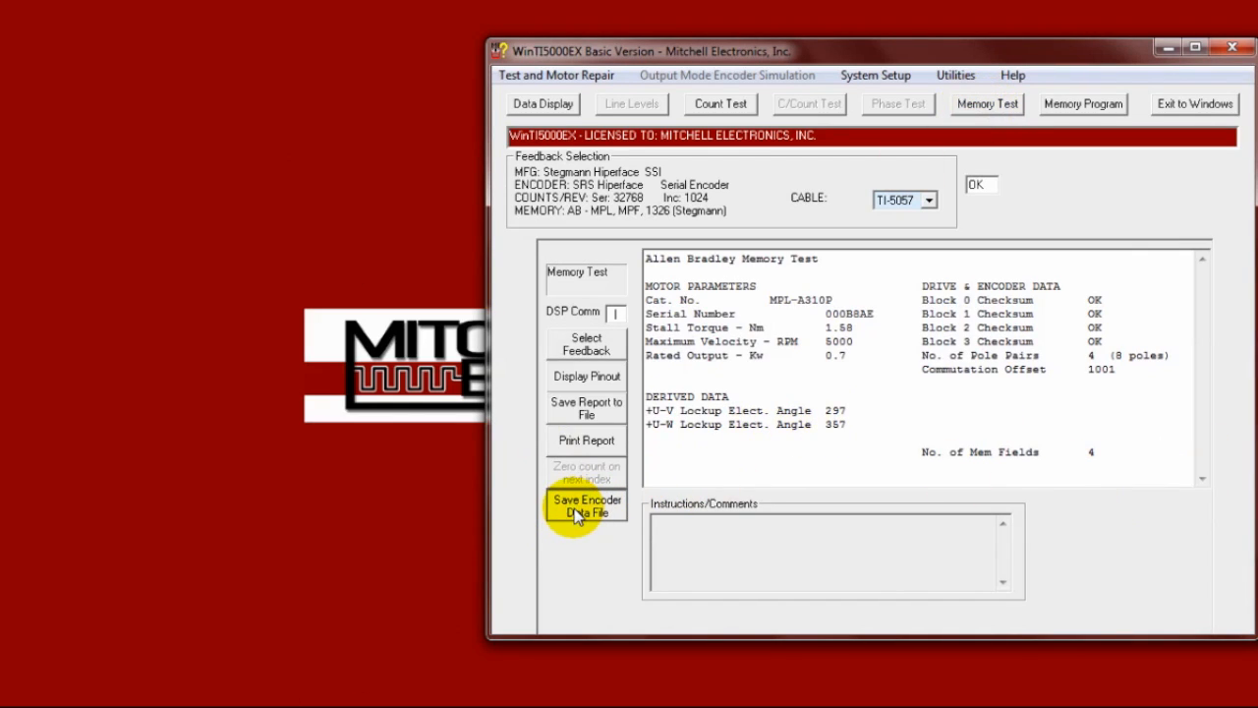
# Save the encoder data as the AllenBradley_MPL-A310P_SRS HEX file on the Desktop, replacing the old copy
pyautogui.click(586, 504)
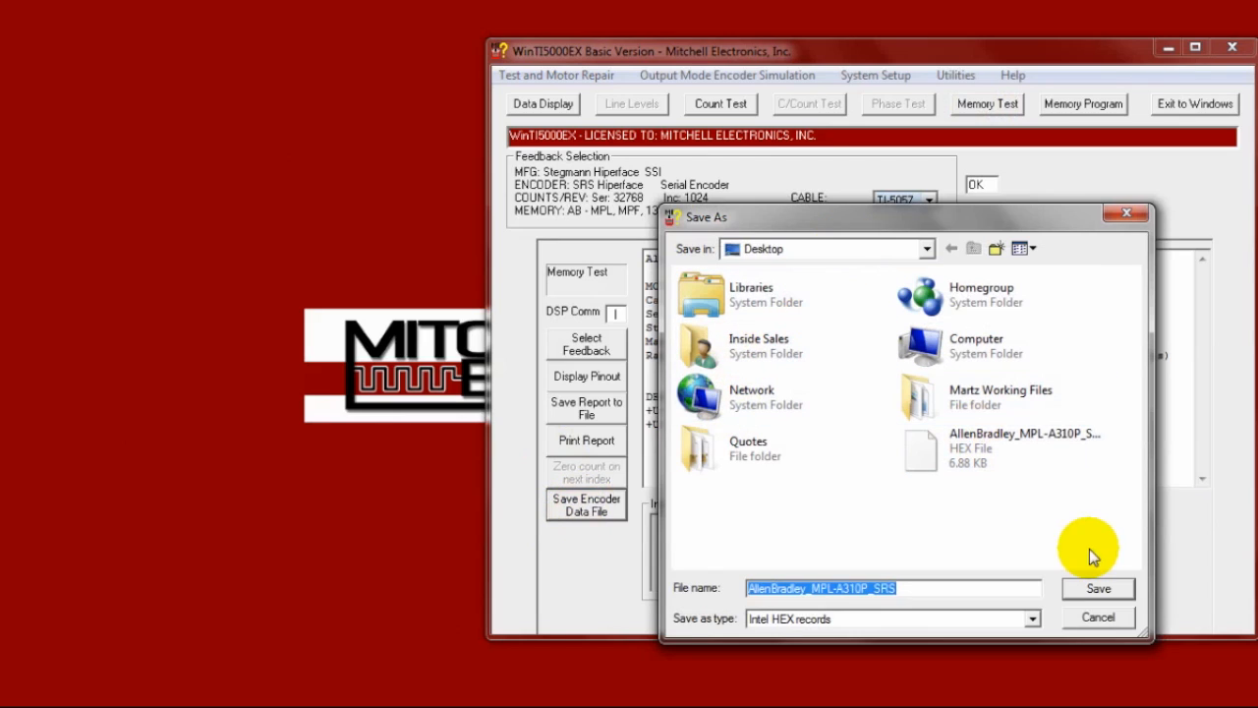
pyautogui.click(1097, 588)
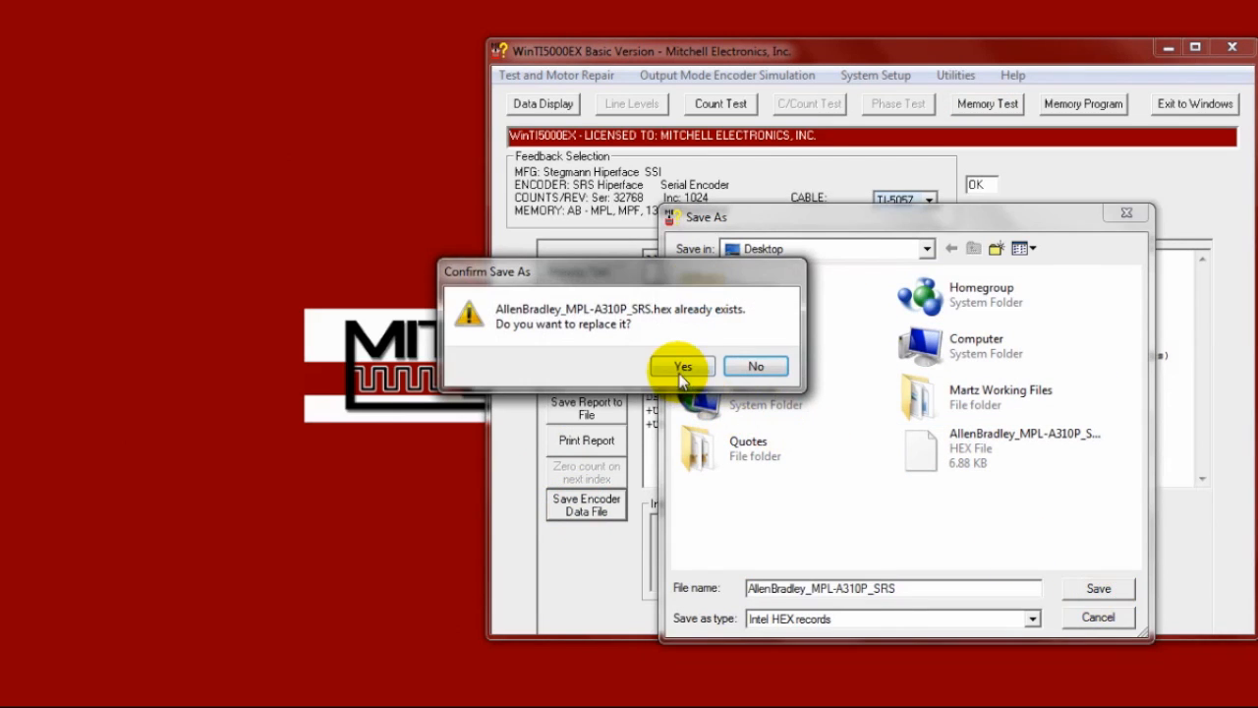
pyautogui.click(683, 366)
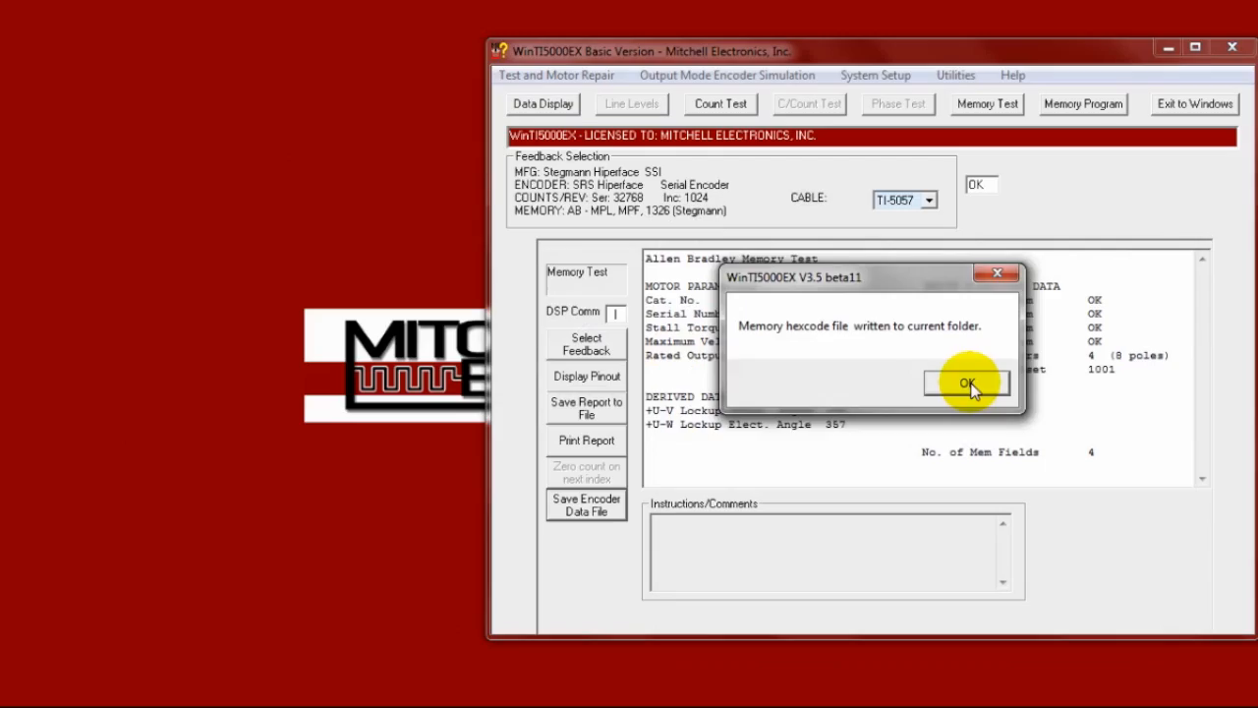
pyautogui.click(967, 382)
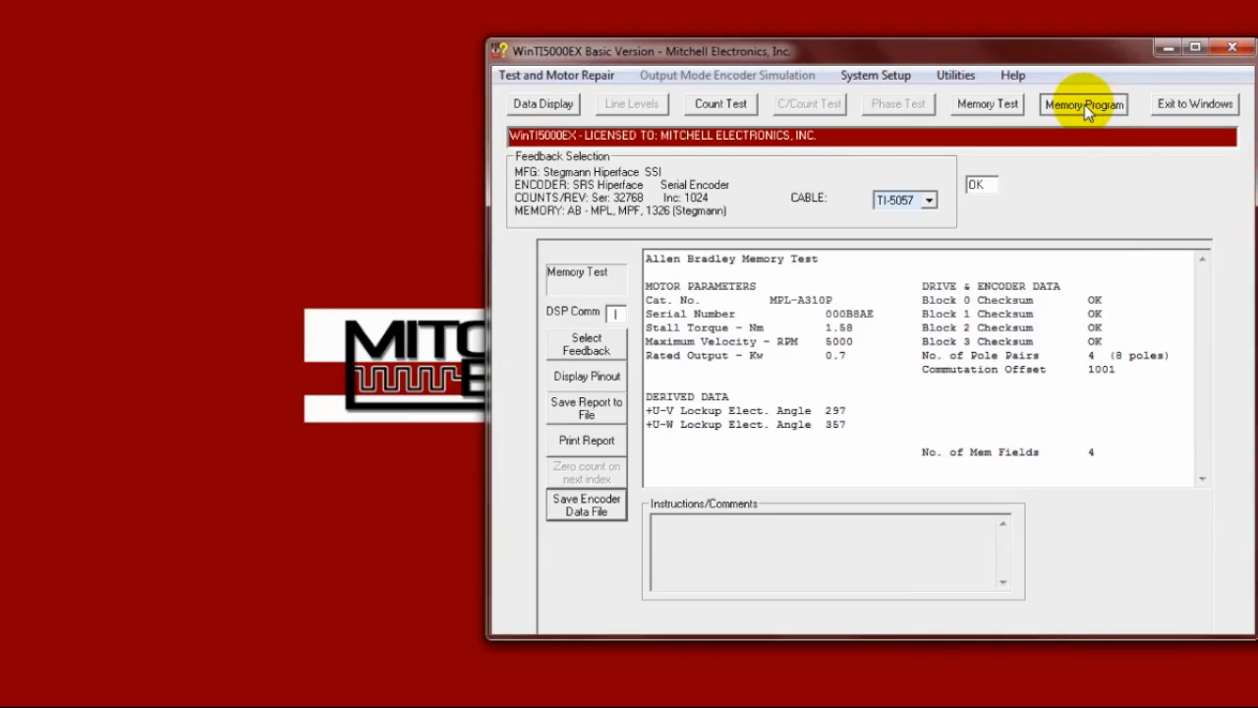
# Enter Memory Program mode and load the saved Allen Bradley MPL-A310P HEX file
pyautogui.click(1082, 105)
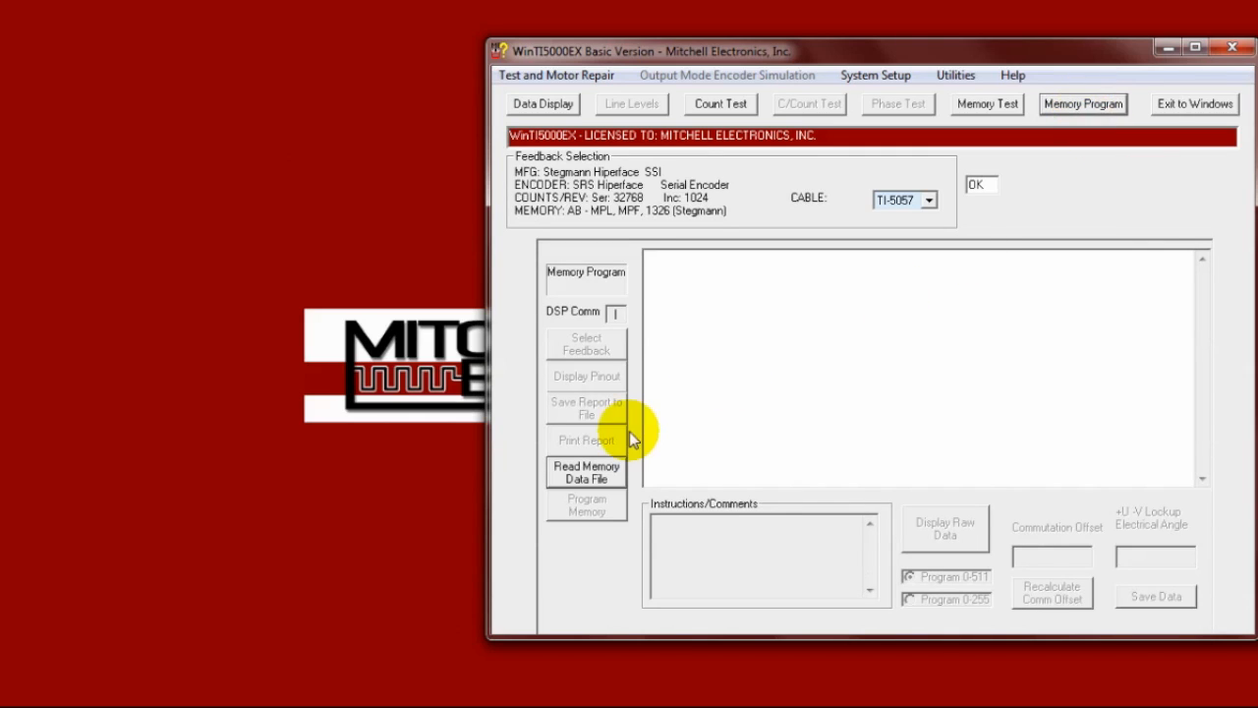
pyautogui.click(586, 472)
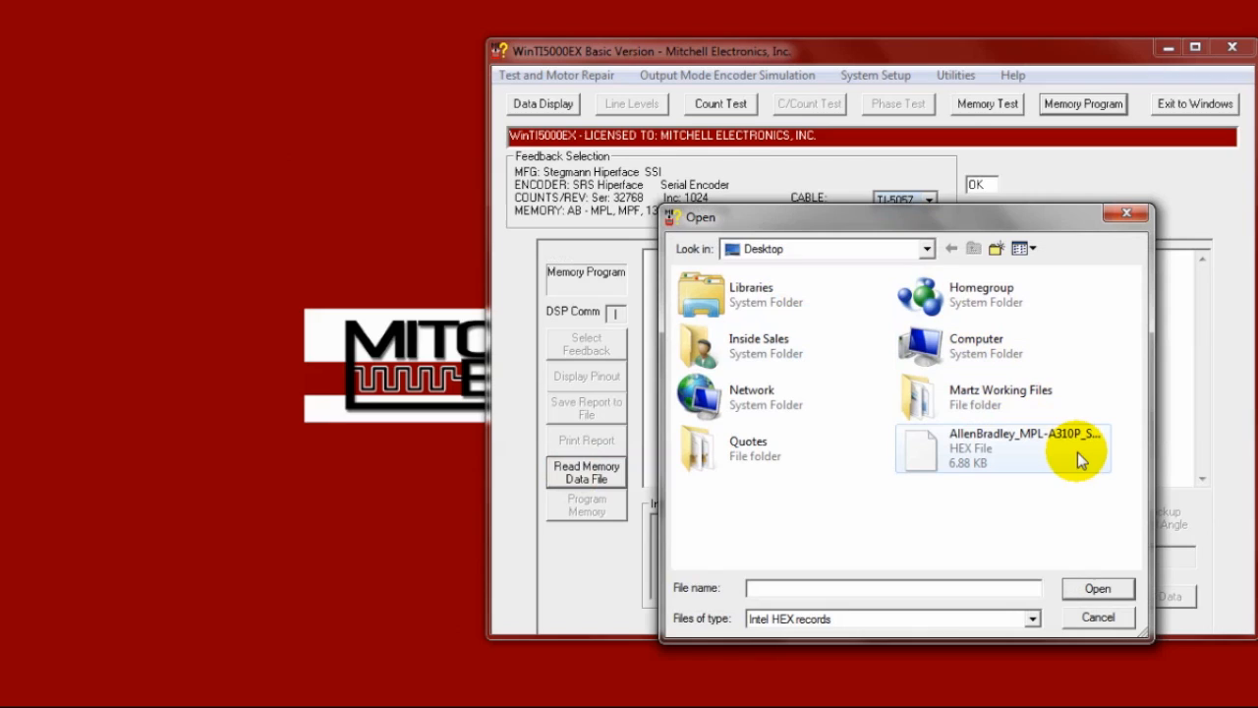
pyautogui.doubleClick(1003, 448)
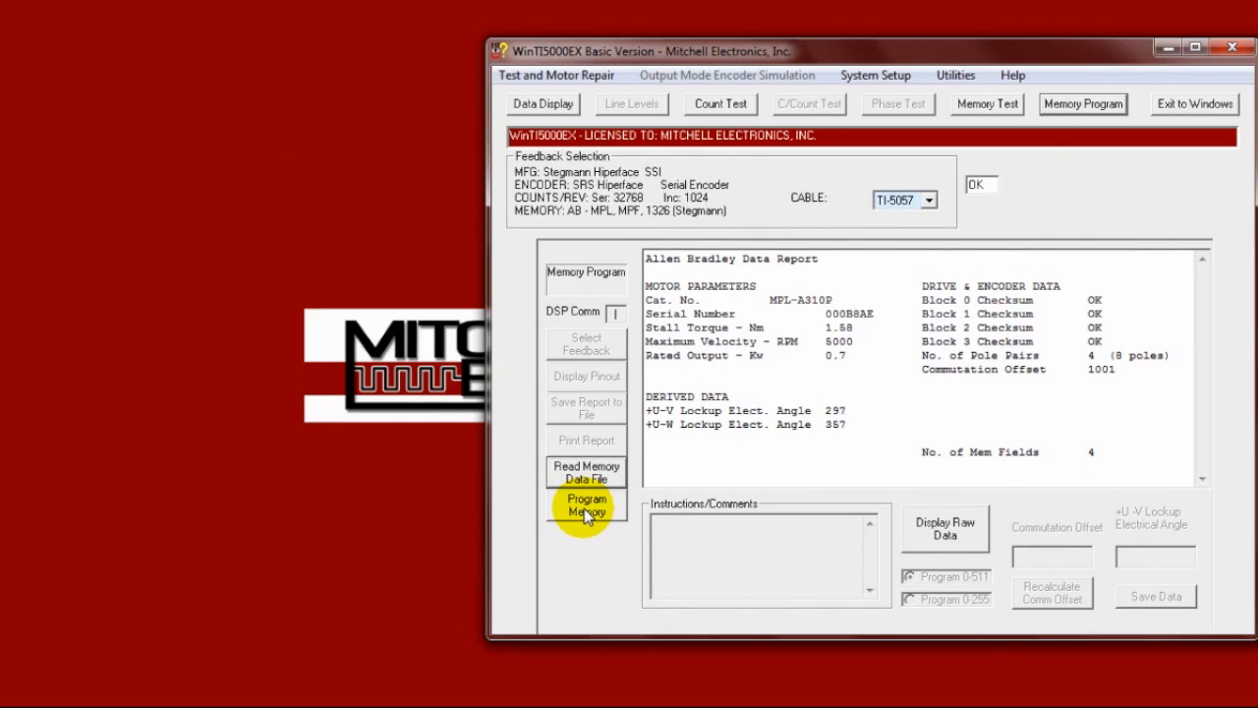
# Start Program Memory and confirm writing the loaded data into the replacement encoder
pyautogui.click(586, 505)
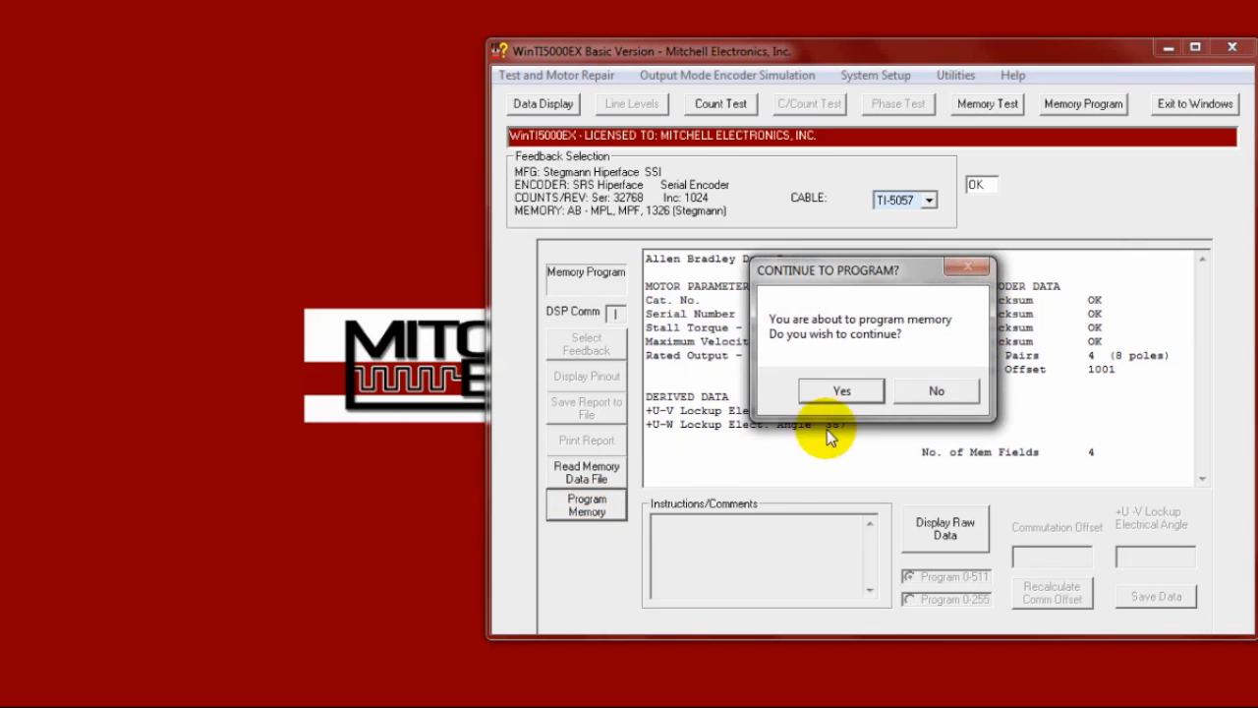
pyautogui.click(842, 391)
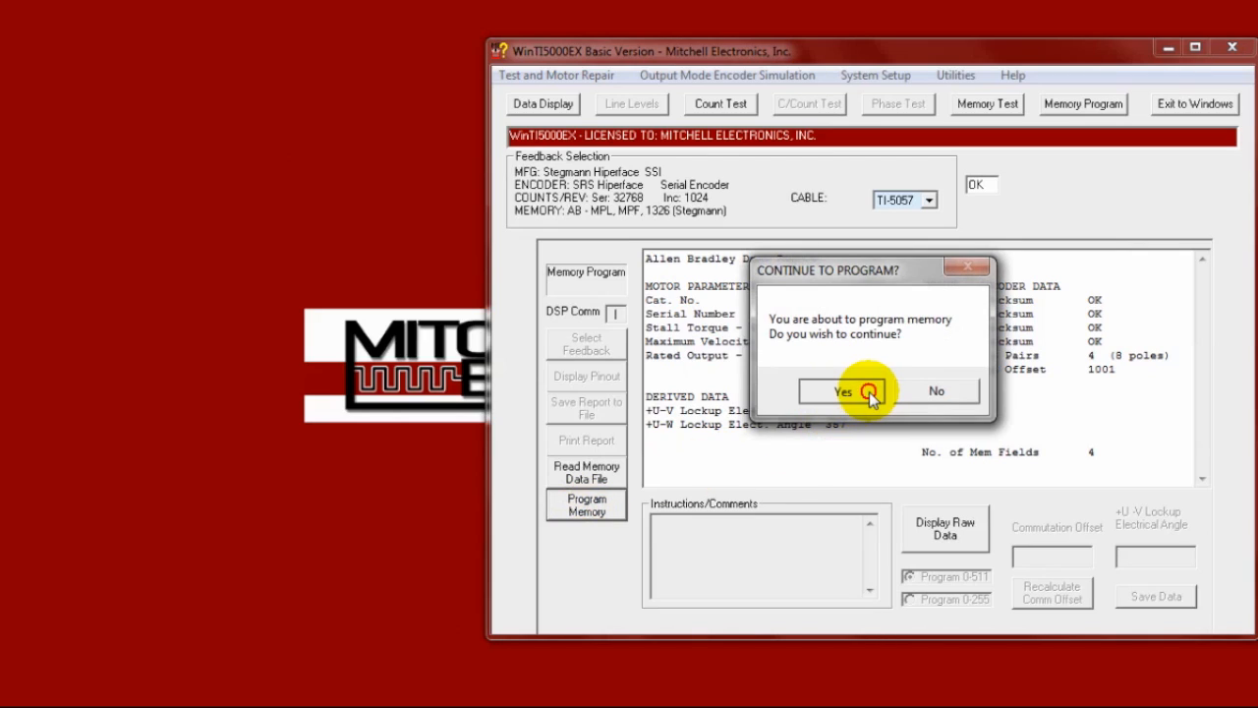
pyautogui.click(842, 391)
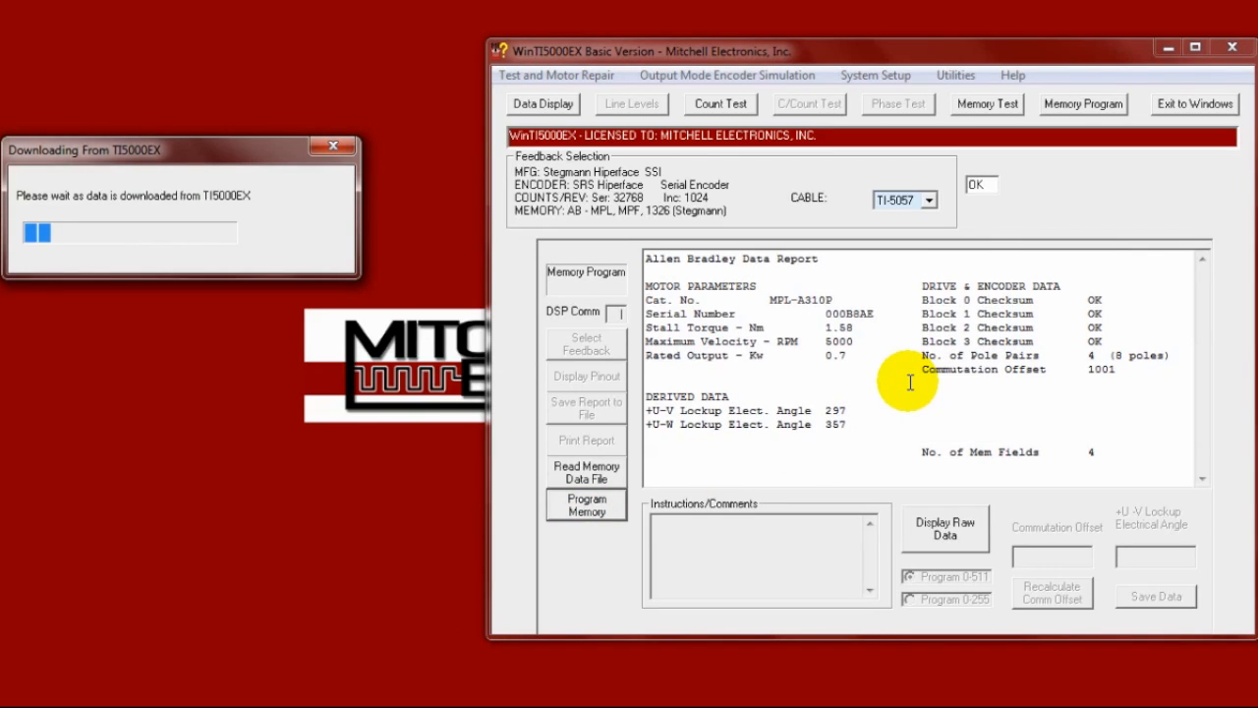